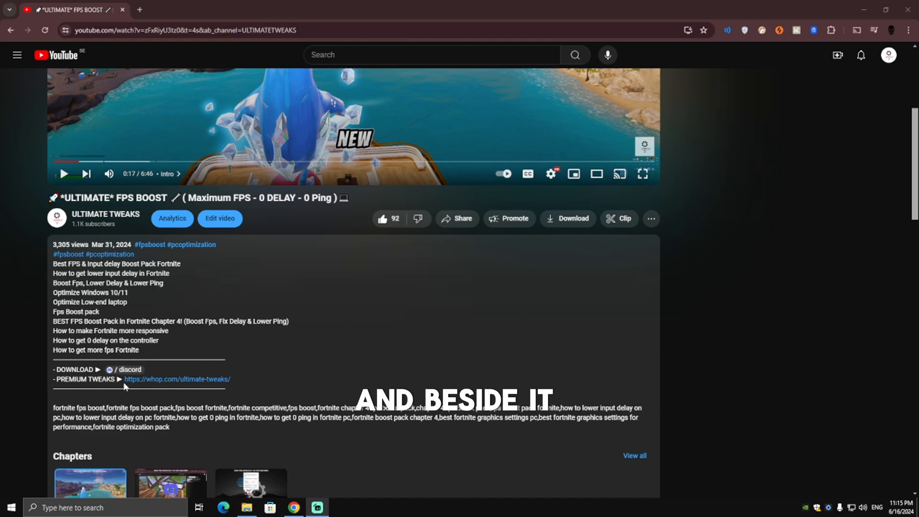
- Follow the description's Discord invite and join the ULTIMATE TWEAKS server
{"action": "left_click", "coordinate": [131, 369]}
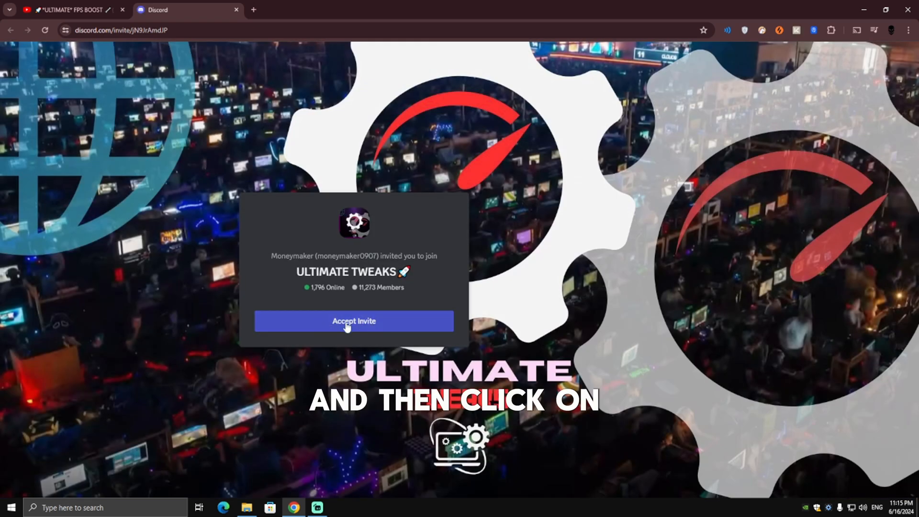
{"action": "left_click", "coordinate": [353, 321]}
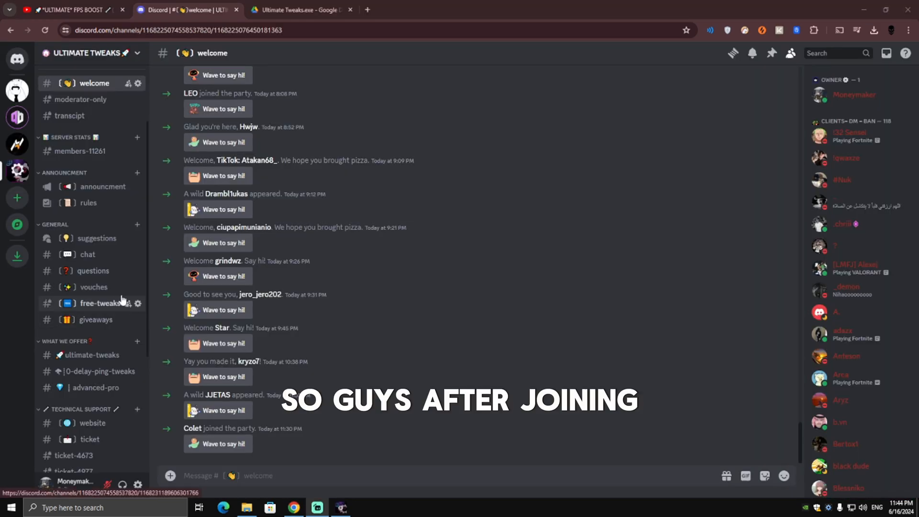
{"action": "mouse_move", "coordinate": [93, 287]}
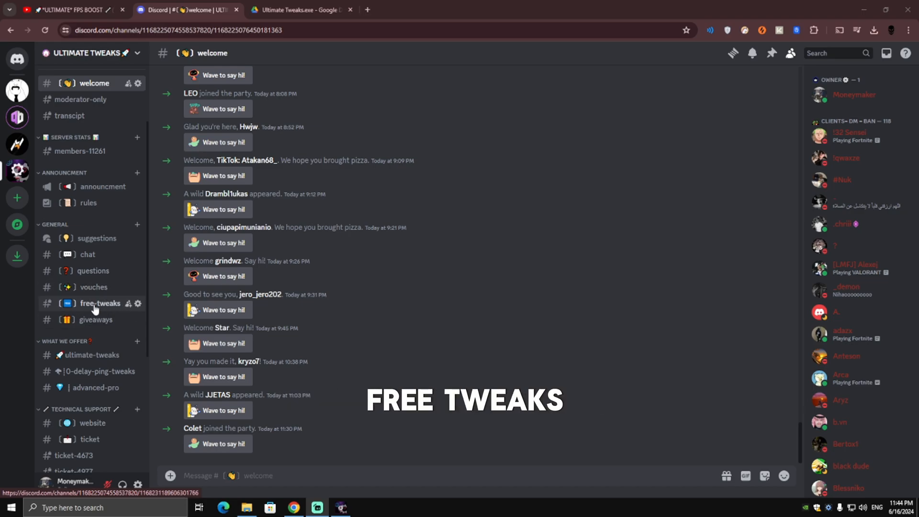
- Open the free-tweaks channel to reach the Ultimate Tweaks.exe Google Drive link
{"action": "left_click", "coordinate": [100, 304]}
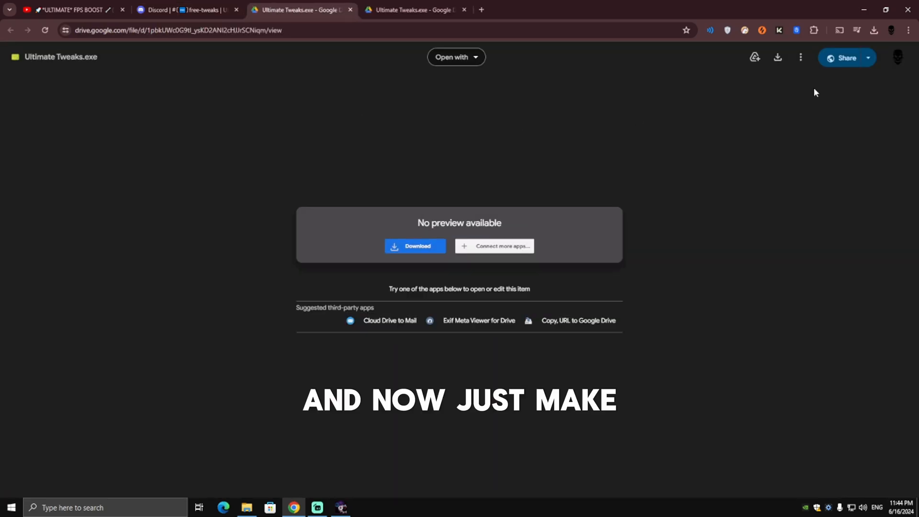
- Start downloading Ultimate Tweaks.exe (77M) from the Drive file page
{"action": "left_click", "coordinate": [415, 246]}
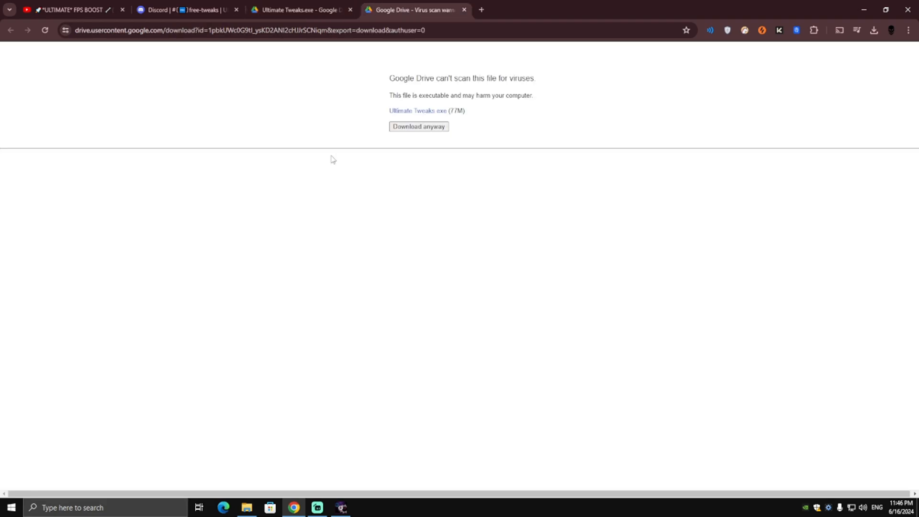
{"action": "mouse_move", "coordinate": [393, 91]}
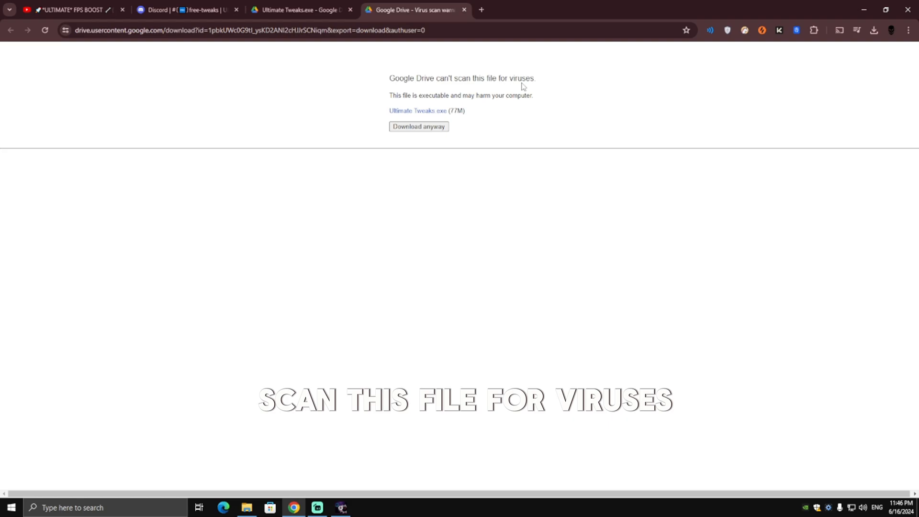
{"action": "mouse_move", "coordinate": [489, 137]}
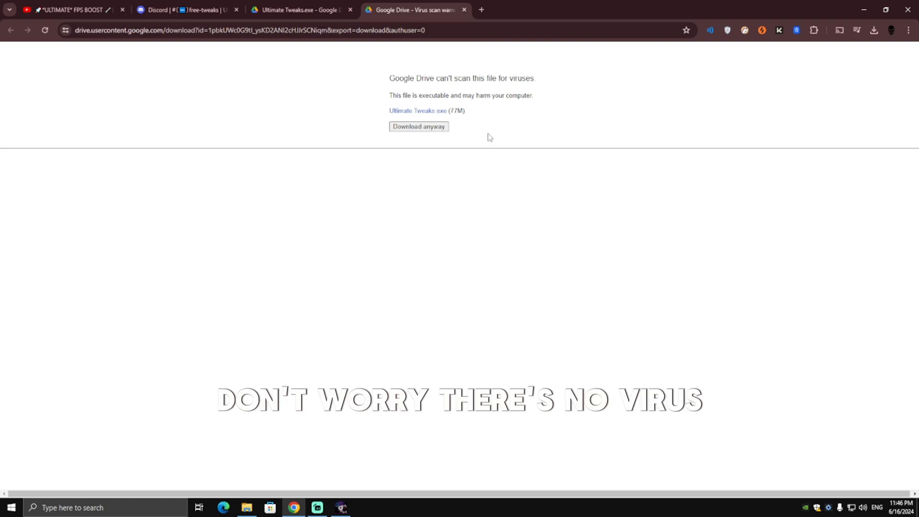
{"action": "mouse_move", "coordinate": [505, 131]}
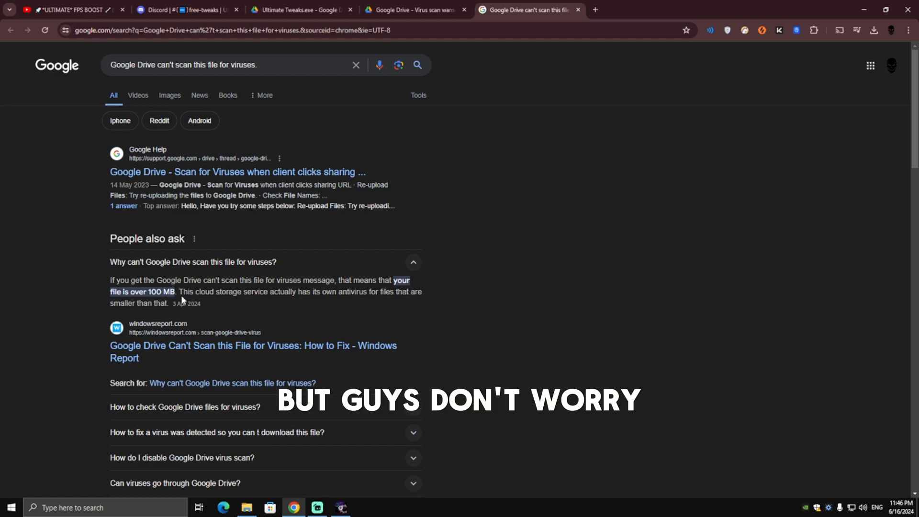
- Minimise the browser so the desktop shows the downloaded Ultimate Tweaks.exe
{"action": "left_click", "coordinate": [410, 9]}
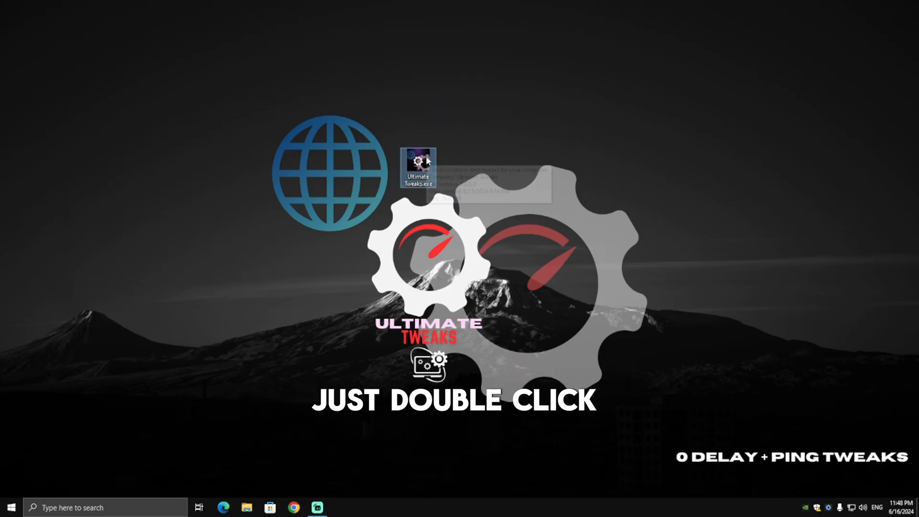
- Run the installer, accept the license, install to the default folder and launch Ultimate Tweaks
{"action": "double_click", "coordinate": [417, 167]}
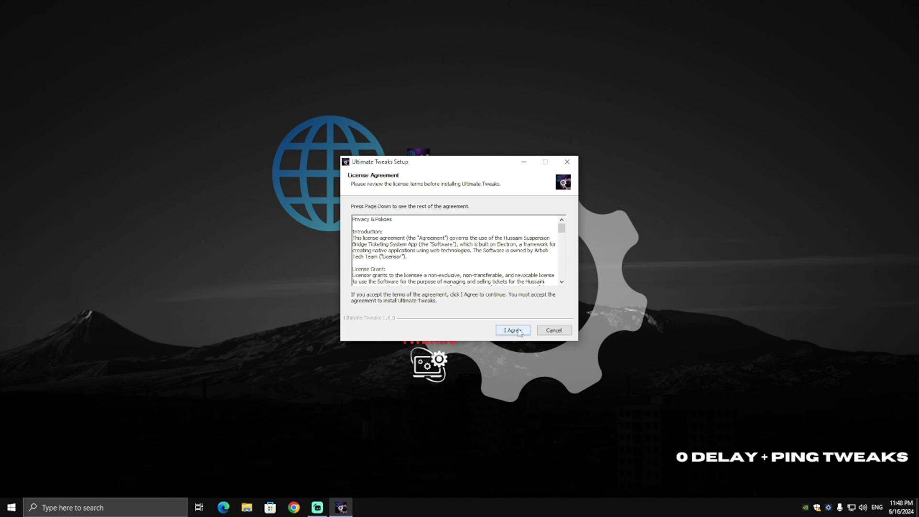
{"action": "left_click", "coordinate": [511, 331]}
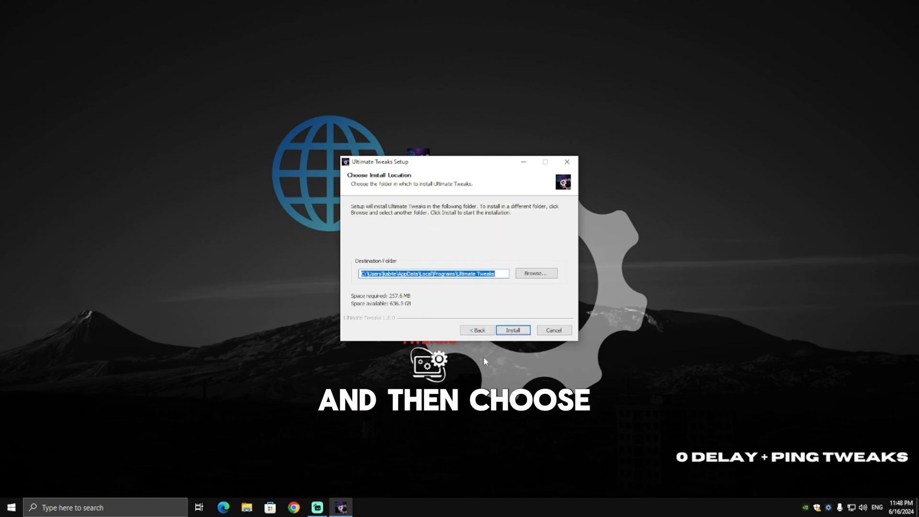
{"action": "mouse_move", "coordinate": [411, 265]}
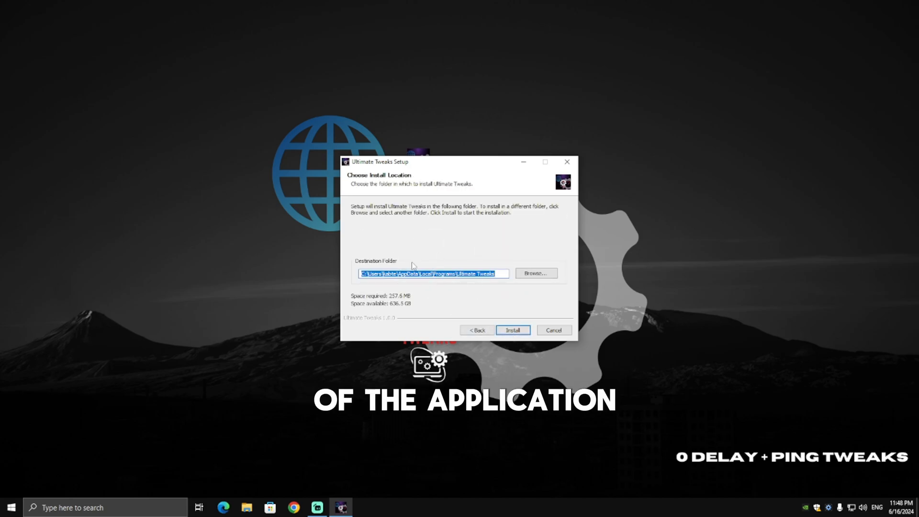
{"action": "mouse_move", "coordinate": [528, 325]}
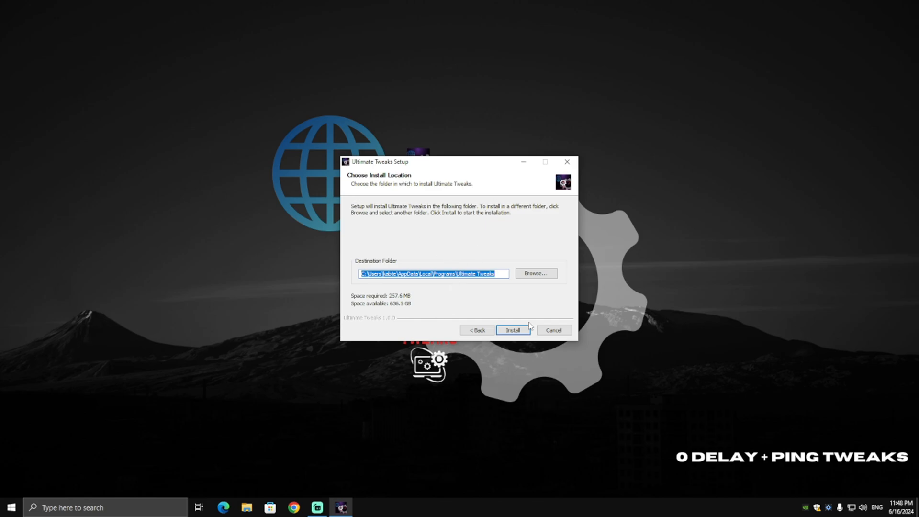
{"action": "left_click", "coordinate": [512, 329]}
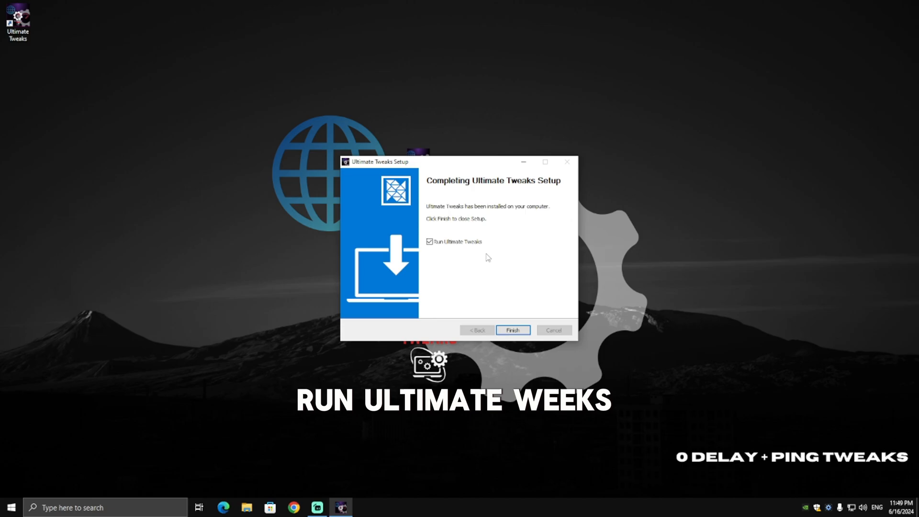
{"action": "left_click", "coordinate": [511, 330]}
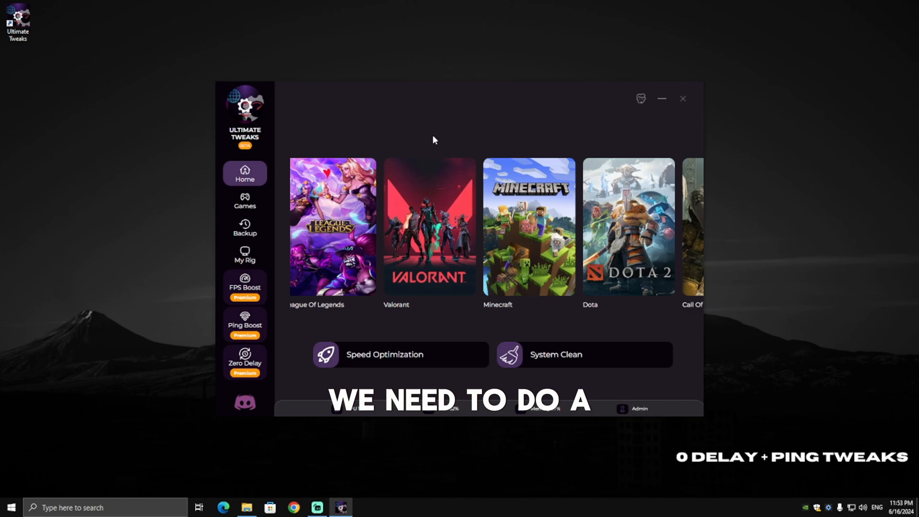
{"action": "scroll", "scroll_direction": "right", "scroll_amount": 3}
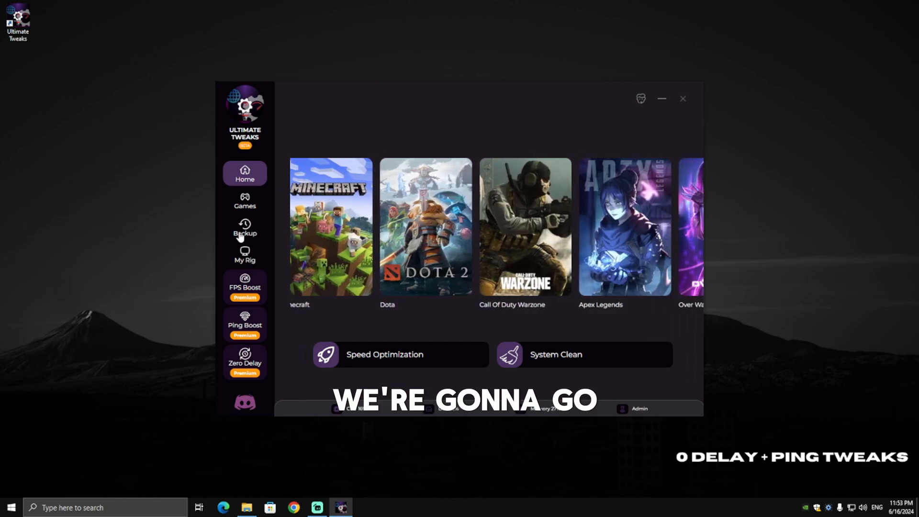
- From Backups, create a system restore point named BEFORE ULTIMATE TWEAKS
{"action": "left_click", "coordinate": [244, 227]}
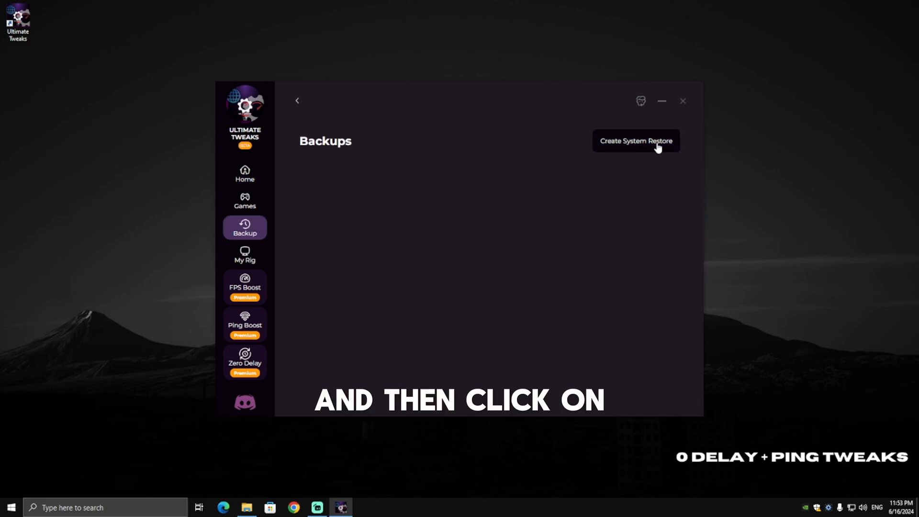
{"action": "left_click", "coordinate": [635, 140]}
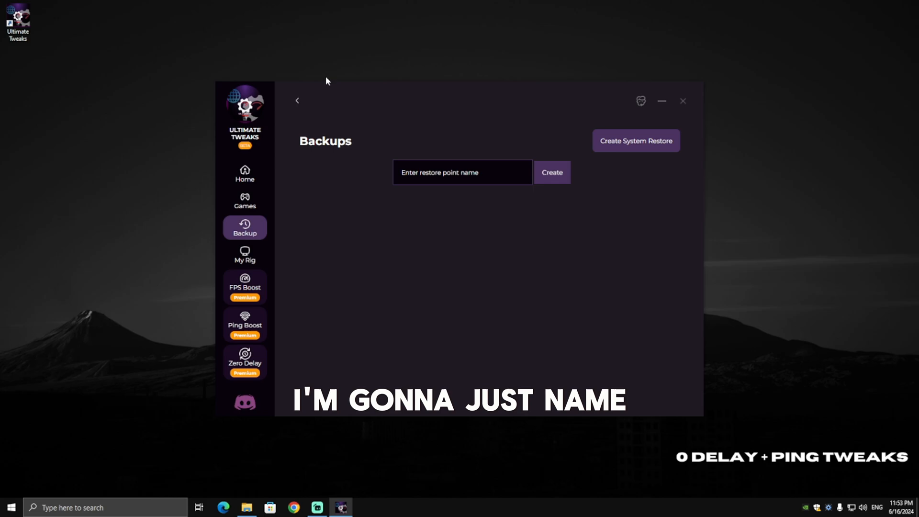
{"action": "type", "text": "BEFORE ULTIMATE TWEAKS"}
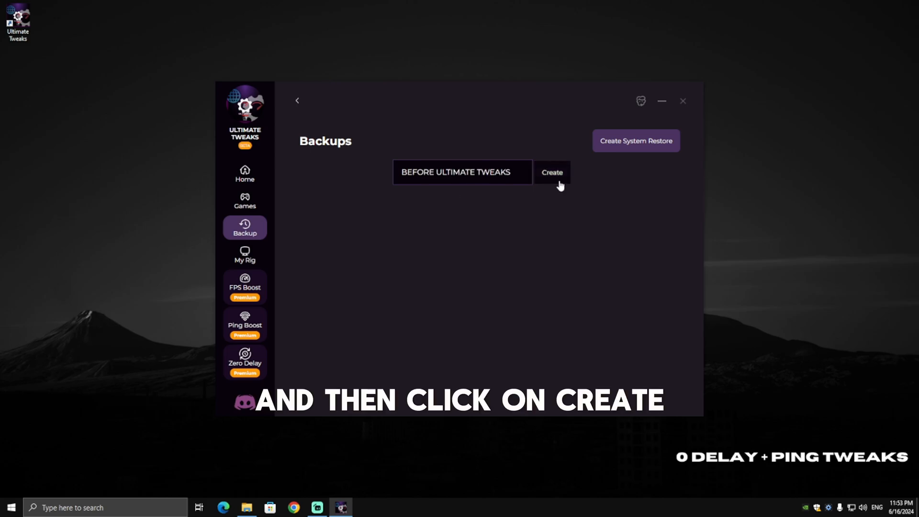
{"action": "left_click", "coordinate": [552, 172]}
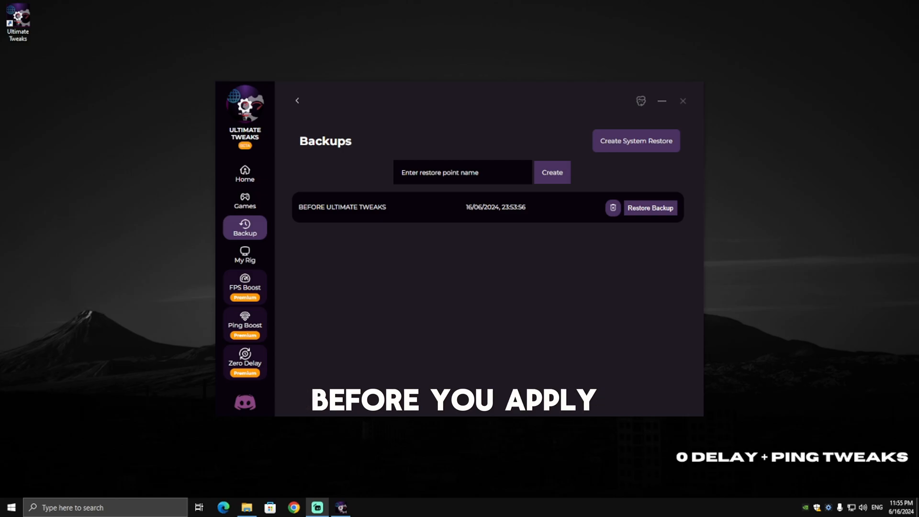
- From the home page, apply Speed Optimization and then run System Clean
{"action": "left_click", "coordinate": [244, 173]}
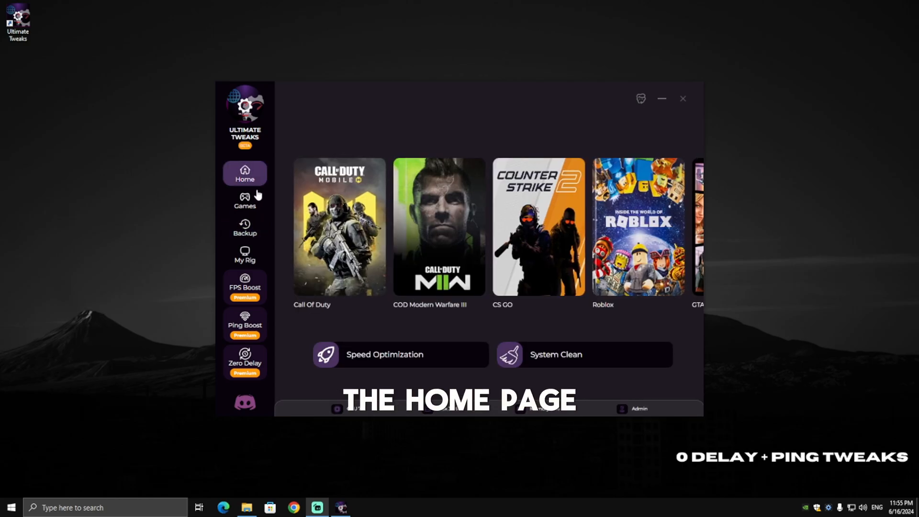
{"action": "scroll", "scroll_direction": "right", "scroll_amount": 3}
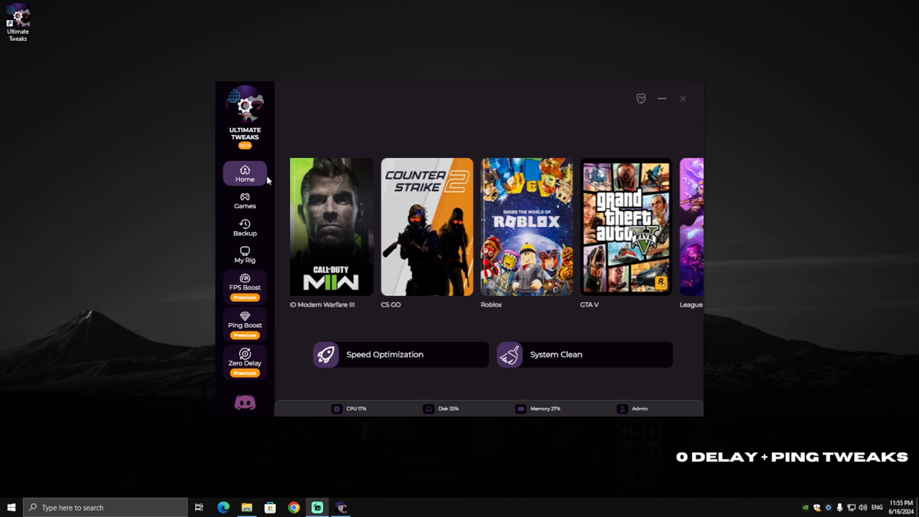
{"action": "left_click", "coordinate": [384, 354]}
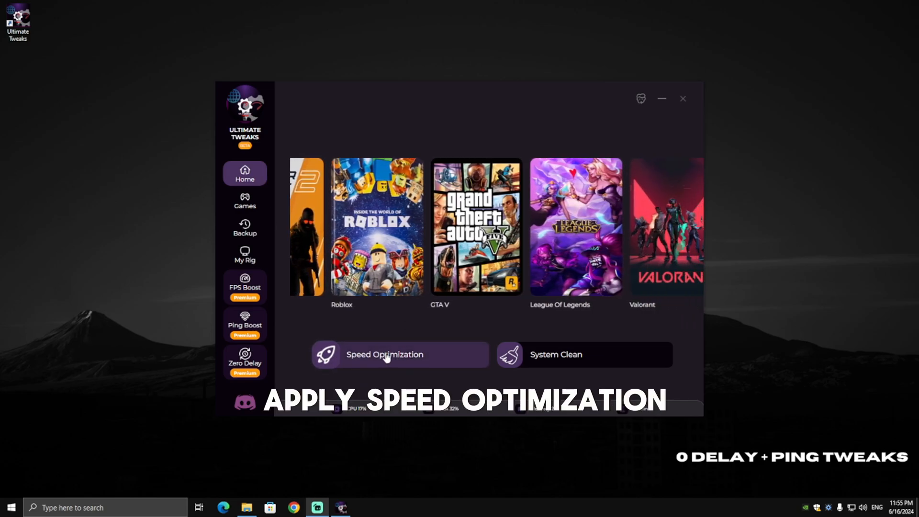
{"action": "left_click", "coordinate": [385, 355]}
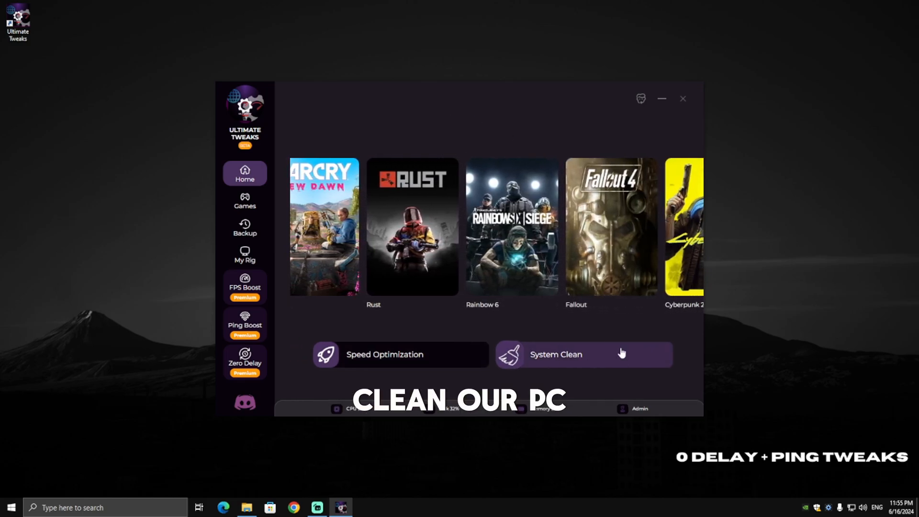
{"action": "left_click", "coordinate": [583, 354]}
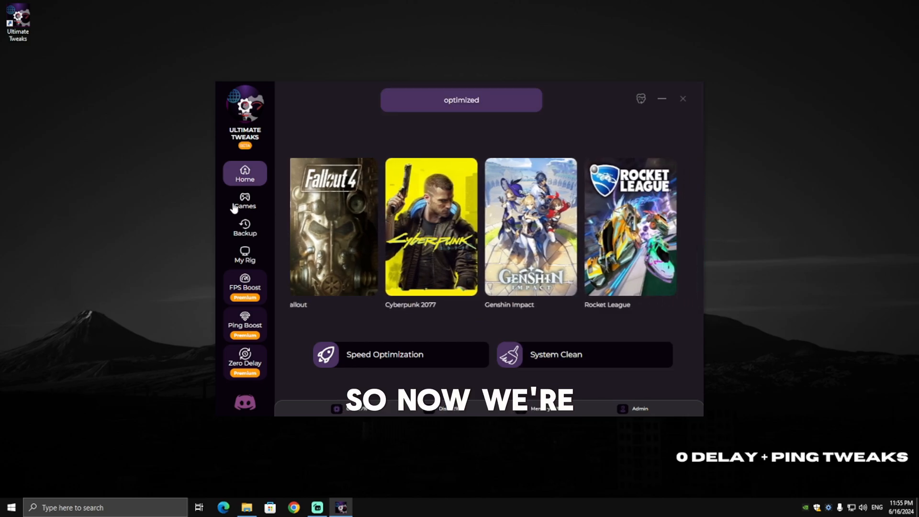
- On the Games page, boost game speed for Fortnite and Valorant
{"action": "left_click", "coordinate": [244, 201]}
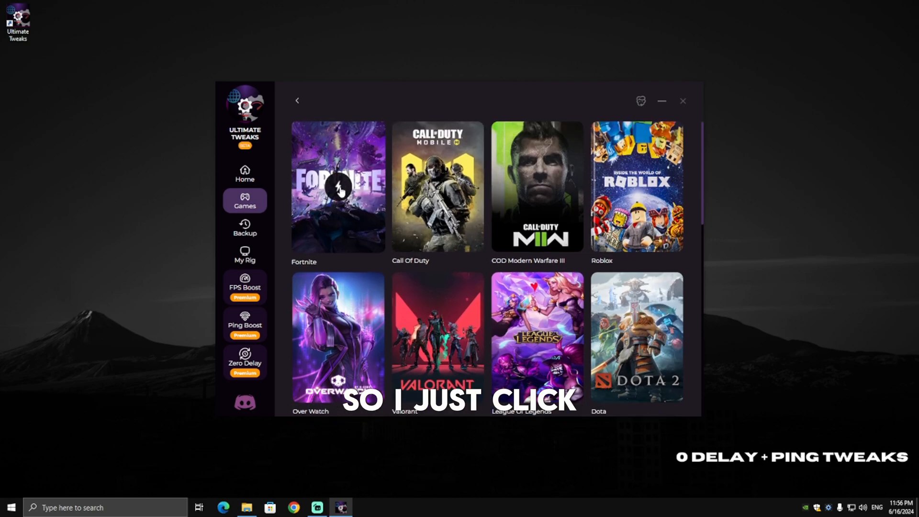
{"action": "left_click", "coordinate": [338, 186]}
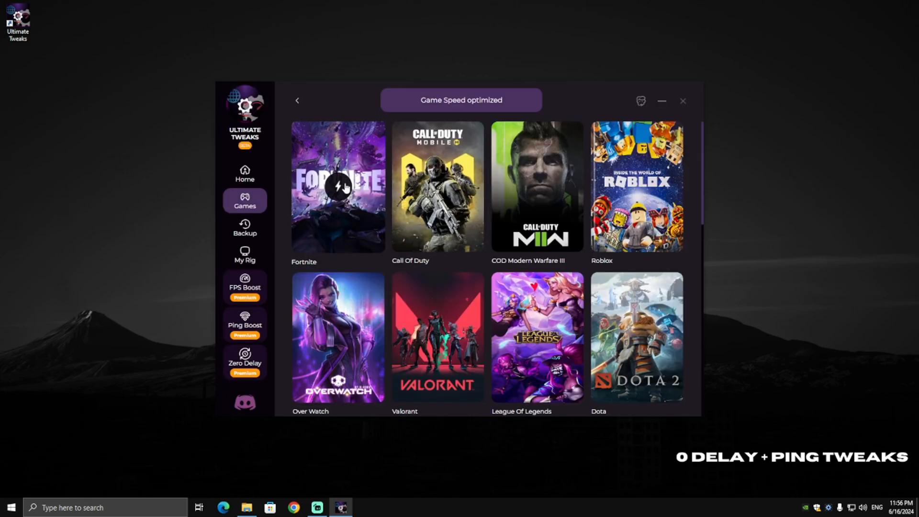
{"action": "scroll", "scroll_direction": "down", "scroll_amount": 3}
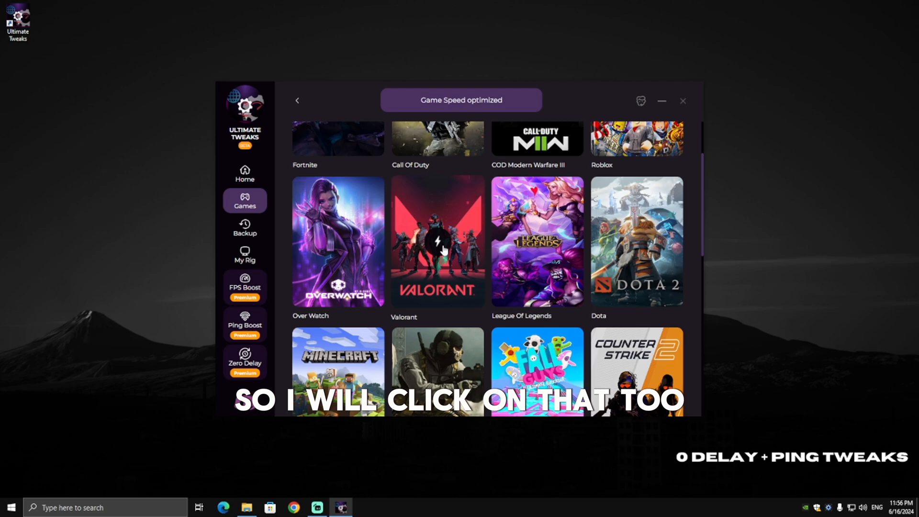
{"action": "left_click", "coordinate": [437, 249]}
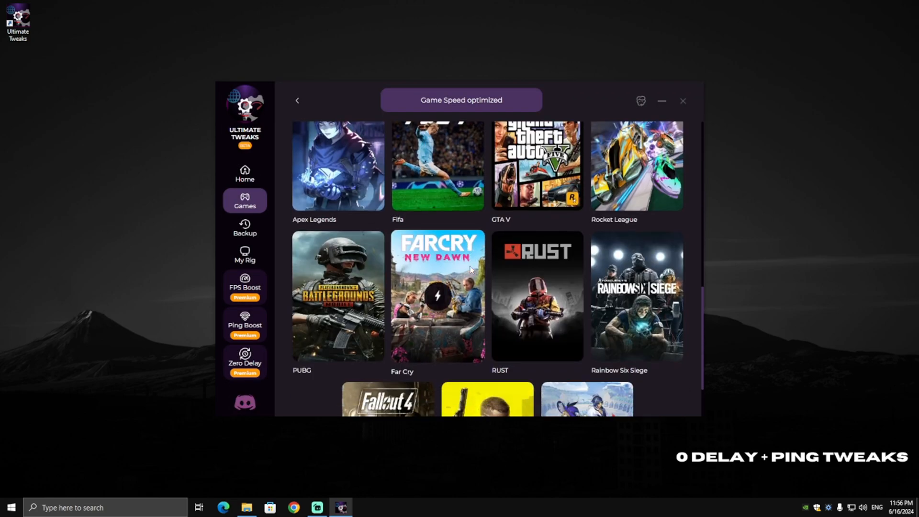
{"action": "scroll", "scroll_direction": "down", "scroll_amount": 3}
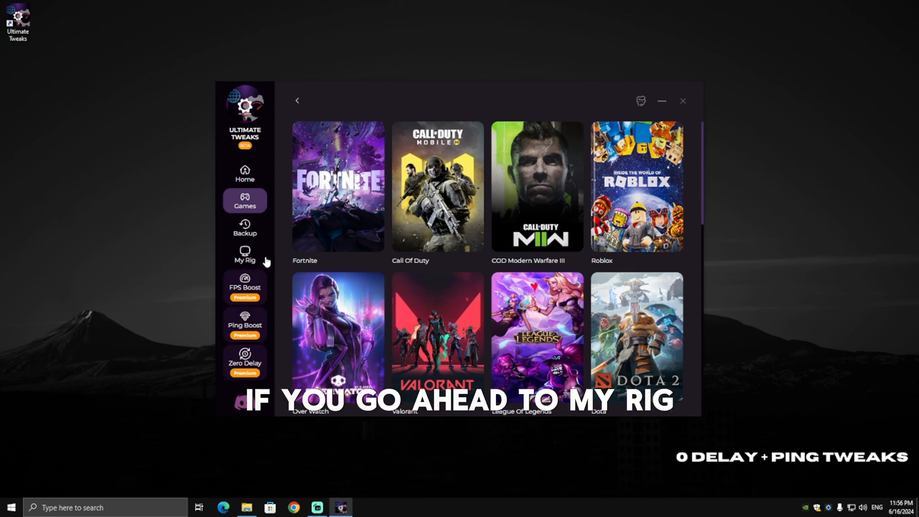
- View the PC's hardware specs on My Rig, then close Ultimate Tweaks
{"action": "left_click", "coordinate": [245, 255]}
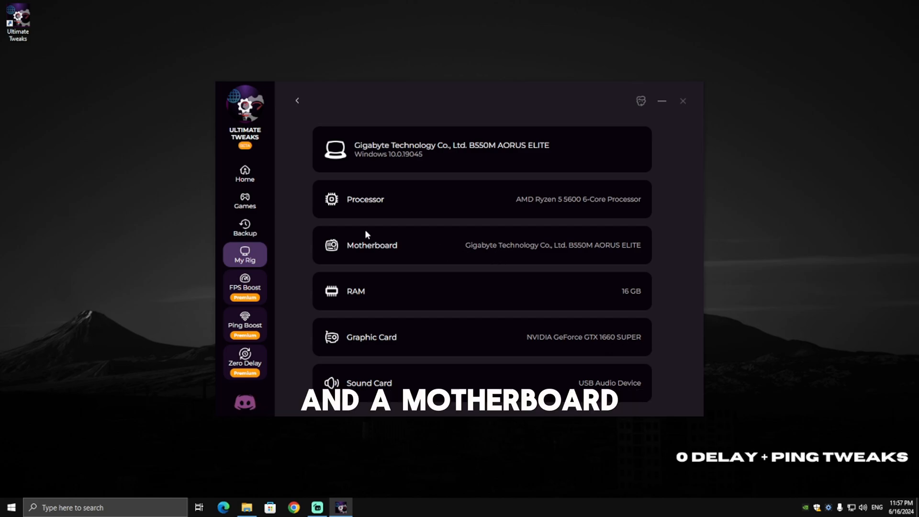
{"action": "mouse_move", "coordinate": [553, 260]}
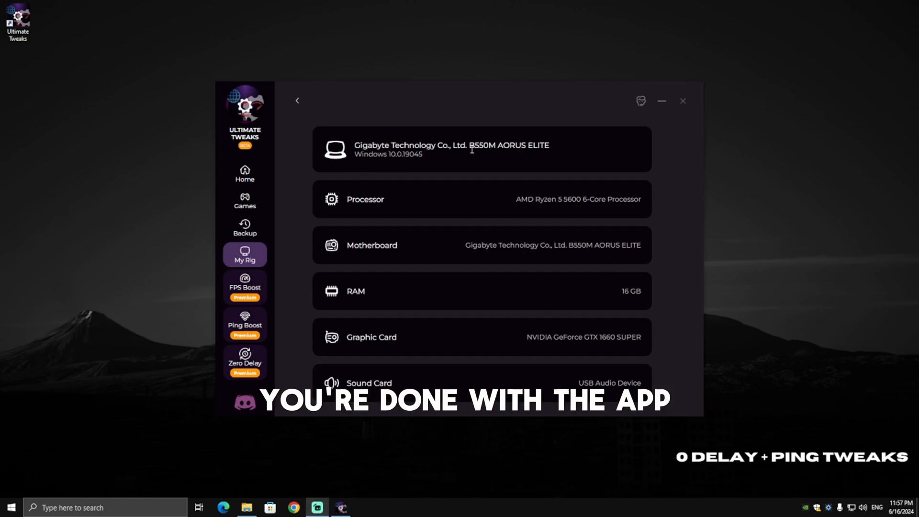
{"action": "left_click", "coordinate": [682, 100]}
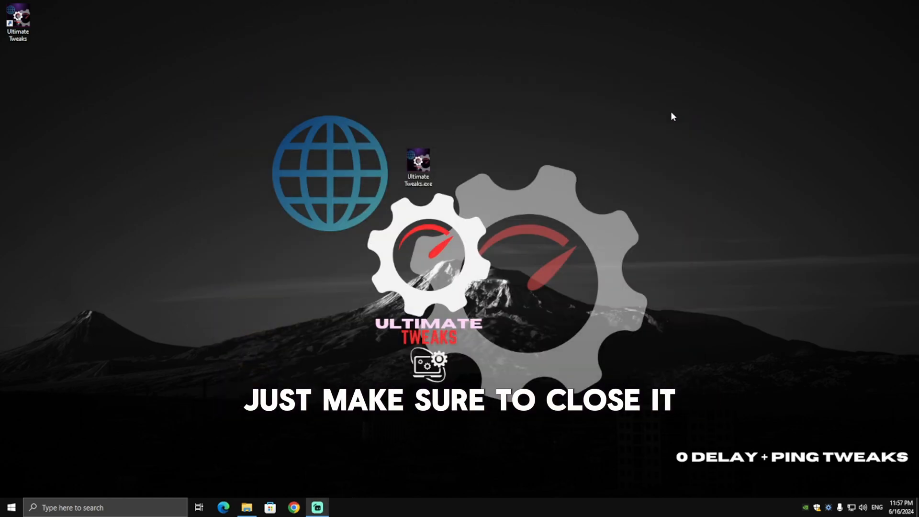